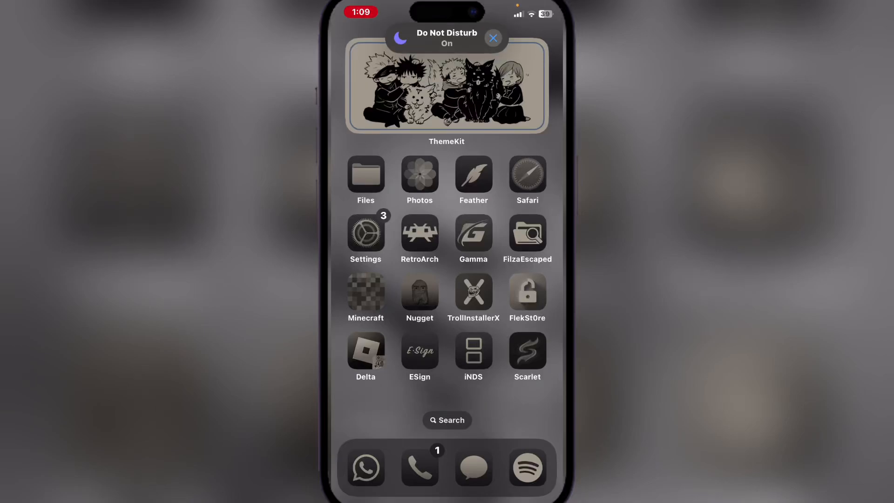
# - Launch Safari, landing on the NetFs hub page at beacons.ai
pyautogui.click(493, 37)
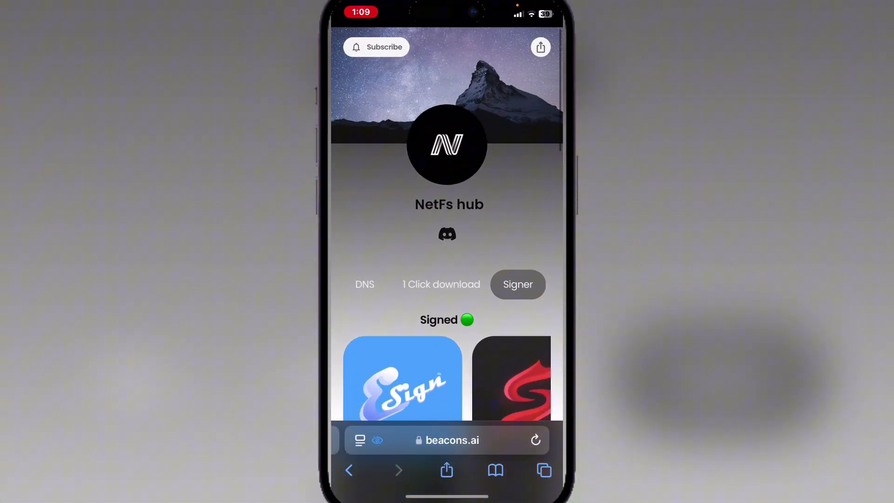
# - Close Safari and return to the iPhone Home Screen
pyautogui.scroll(-3)
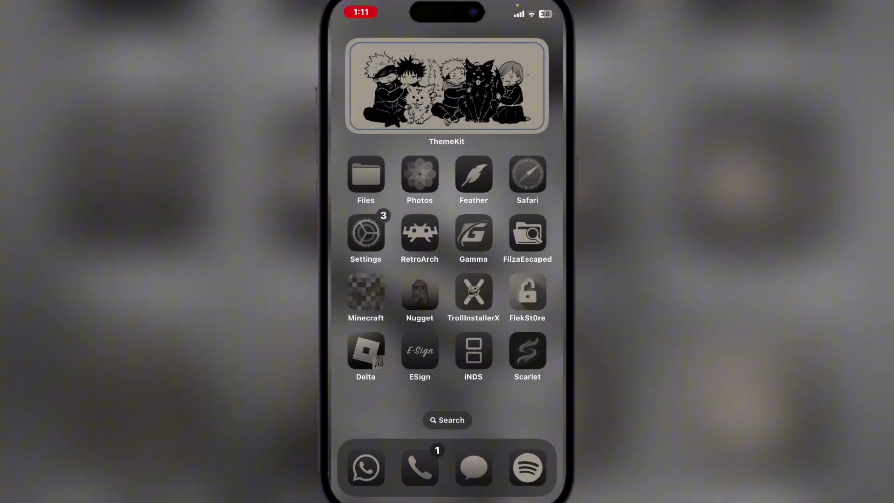
# - Launch Scarlet to reach its empty certificate screen
pyautogui.click(527, 350)
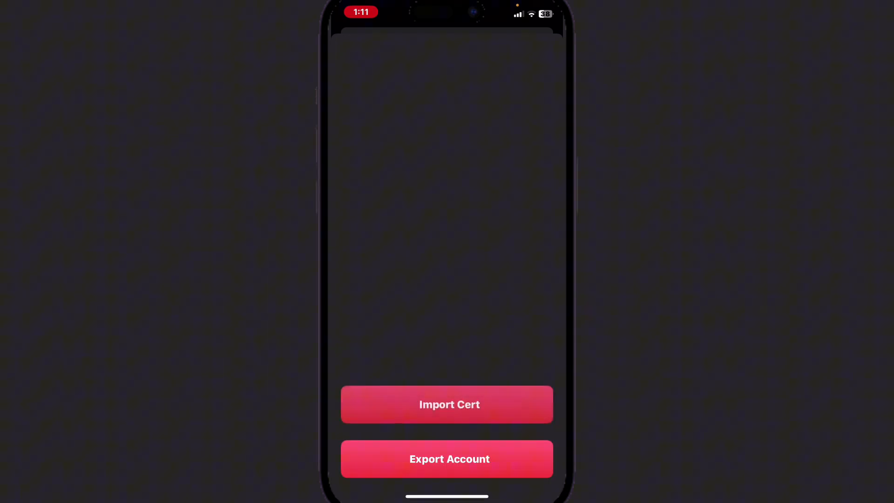
pyautogui.click(447, 405)
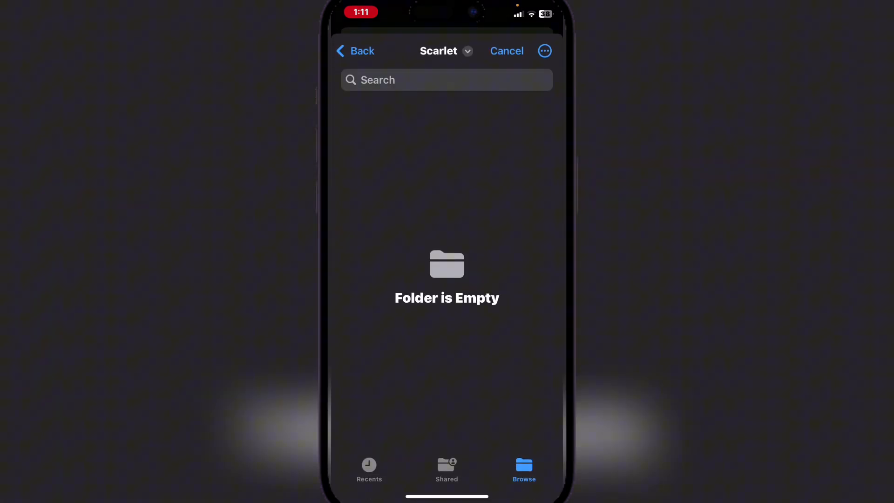
pyautogui.click(354, 50)
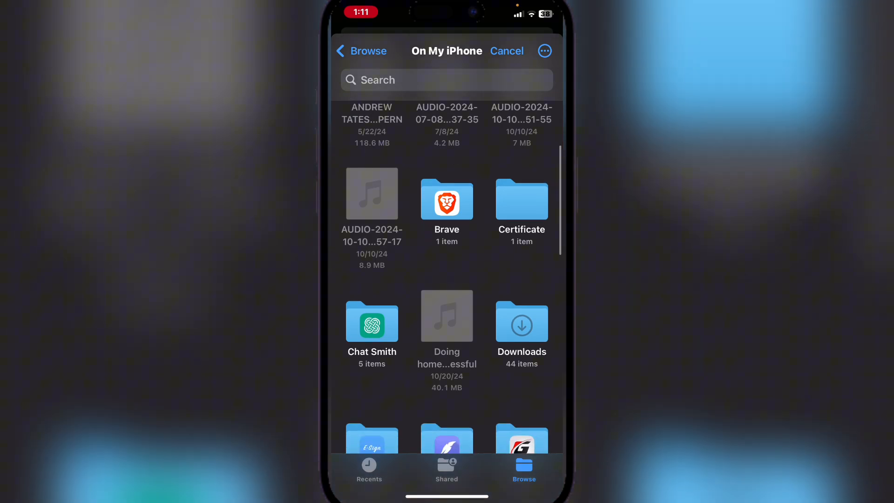
pyautogui.doubleClick(522, 317)
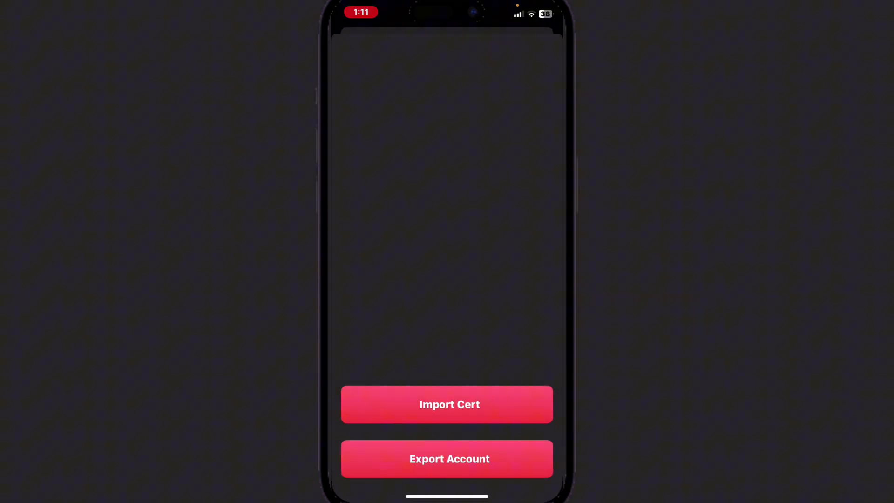
# - Import a certificate and pick the Sunshine .p12 file from the Certificates folder
pyautogui.click(446, 405)
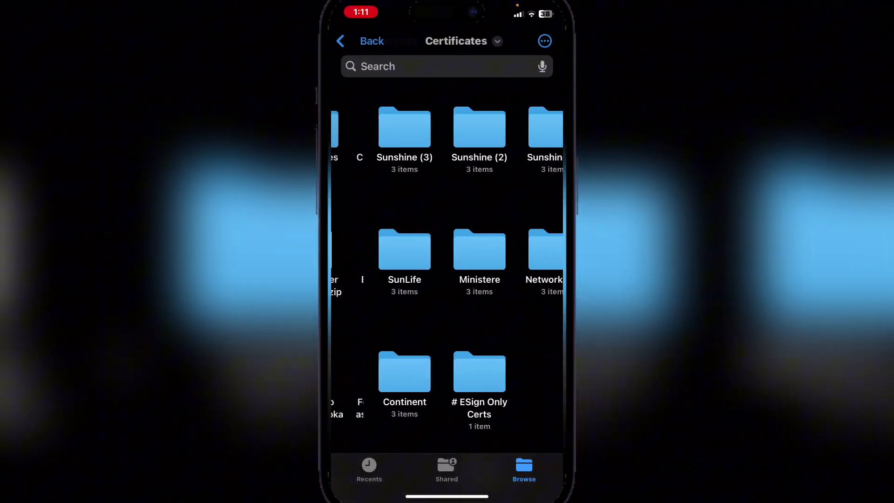
pyautogui.click(480, 127)
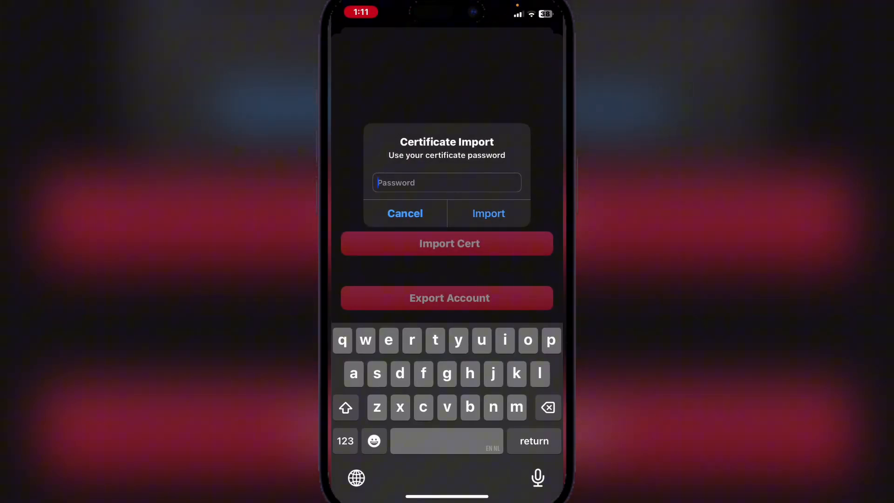
# - Paste the certificate password and import the Sunshine Insurance distribution certificate
pyautogui.click(406, 213)
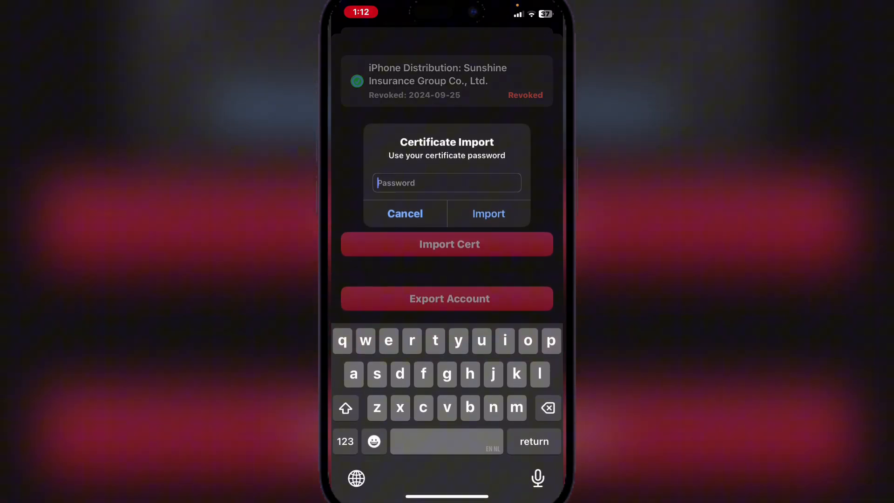
pyautogui.click(446, 182)
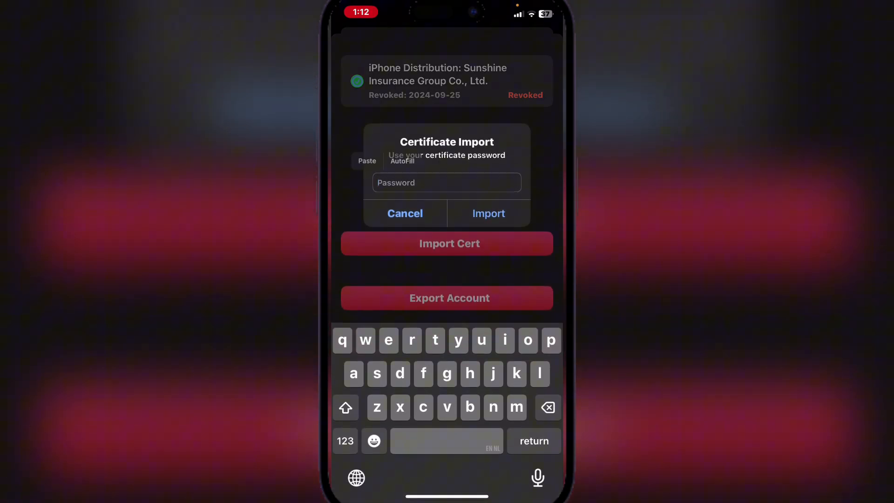
pyautogui.click(405, 213)
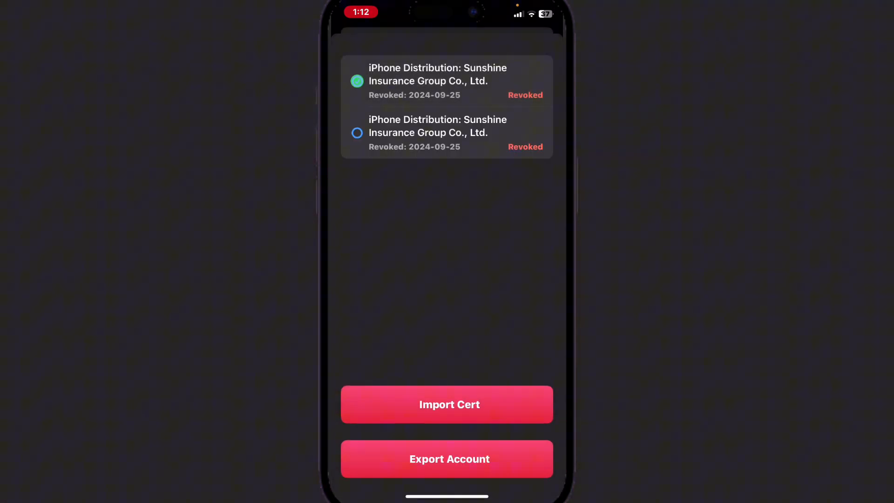